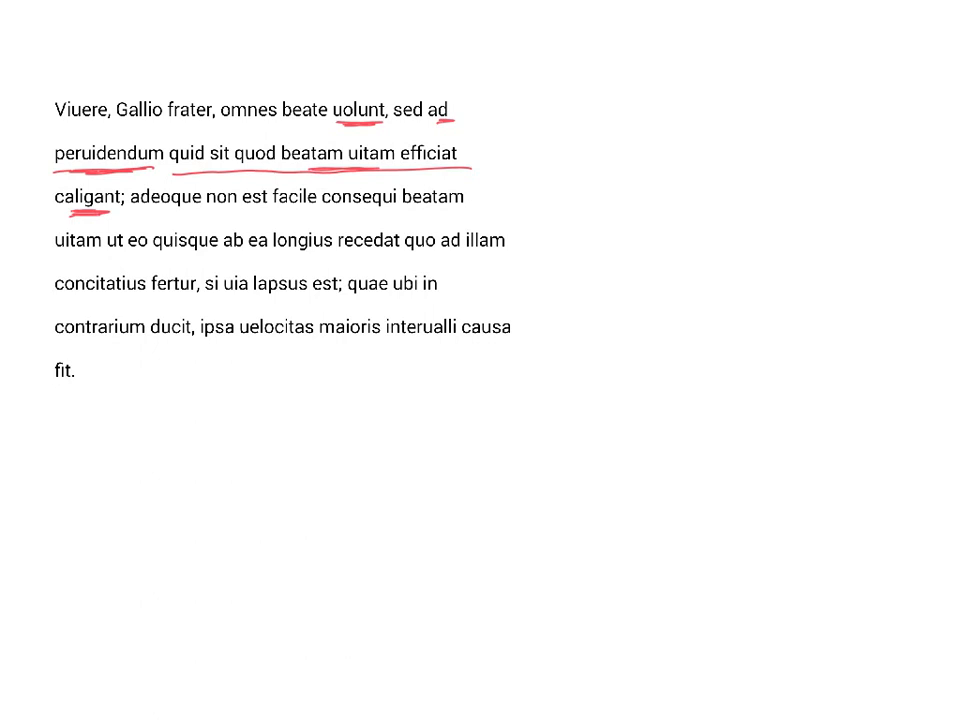
Enclose the clause 'quid sit quod beatam uitam efficiat' in a red bracket
left_click_drag(164, 144, 470, 176)
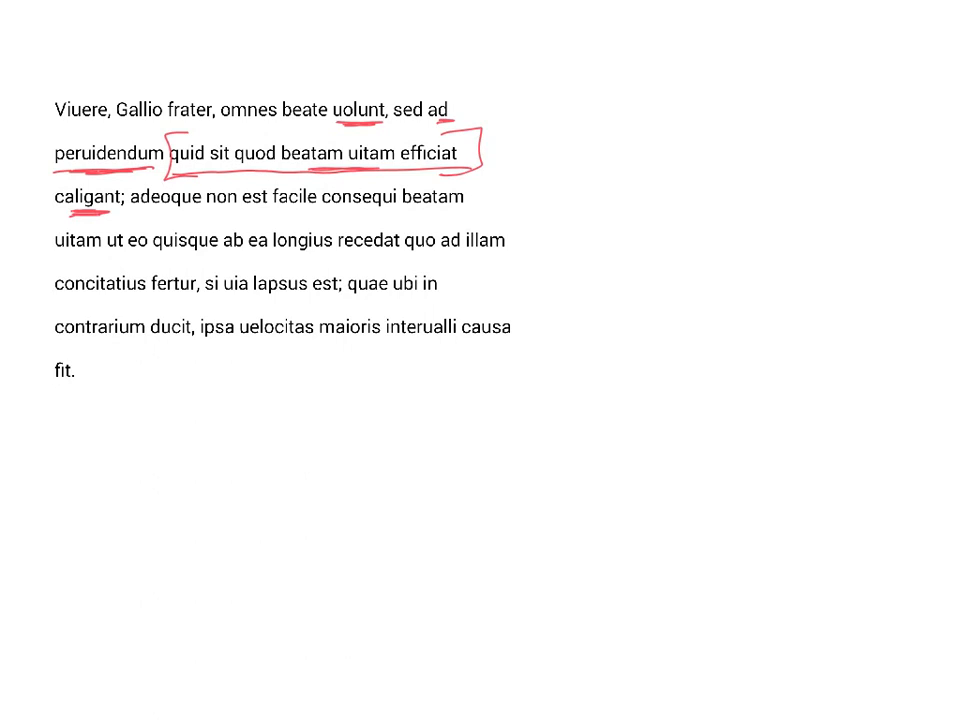
left_click_drag(200, 156, 550, 110)
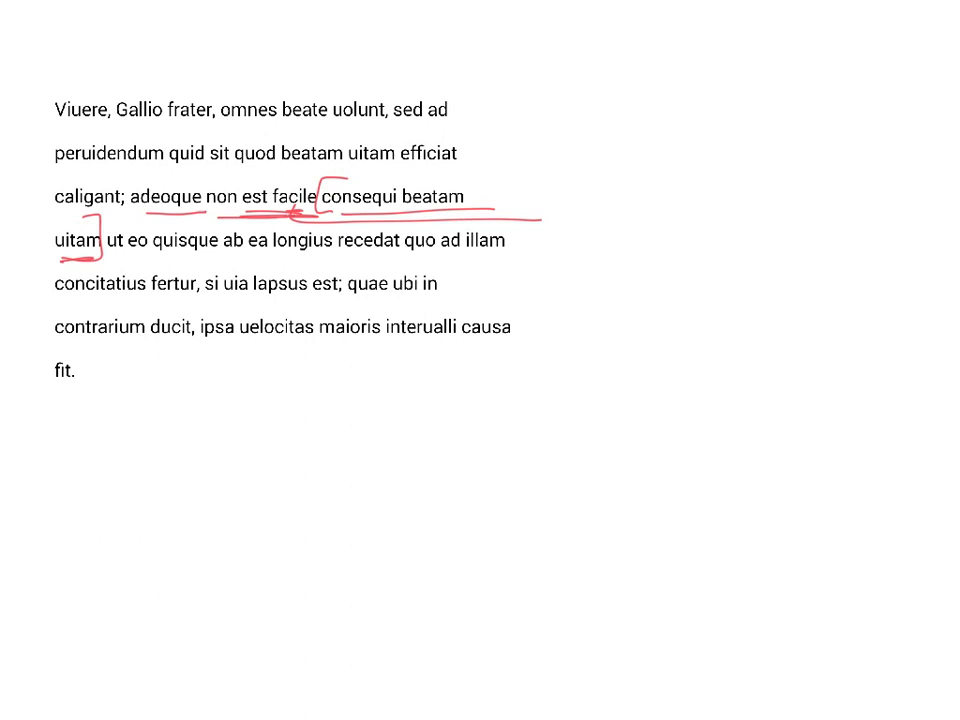
Add the red margin note 'N S Nom.' with an arrow from 'facile'
left_click(620, 230)
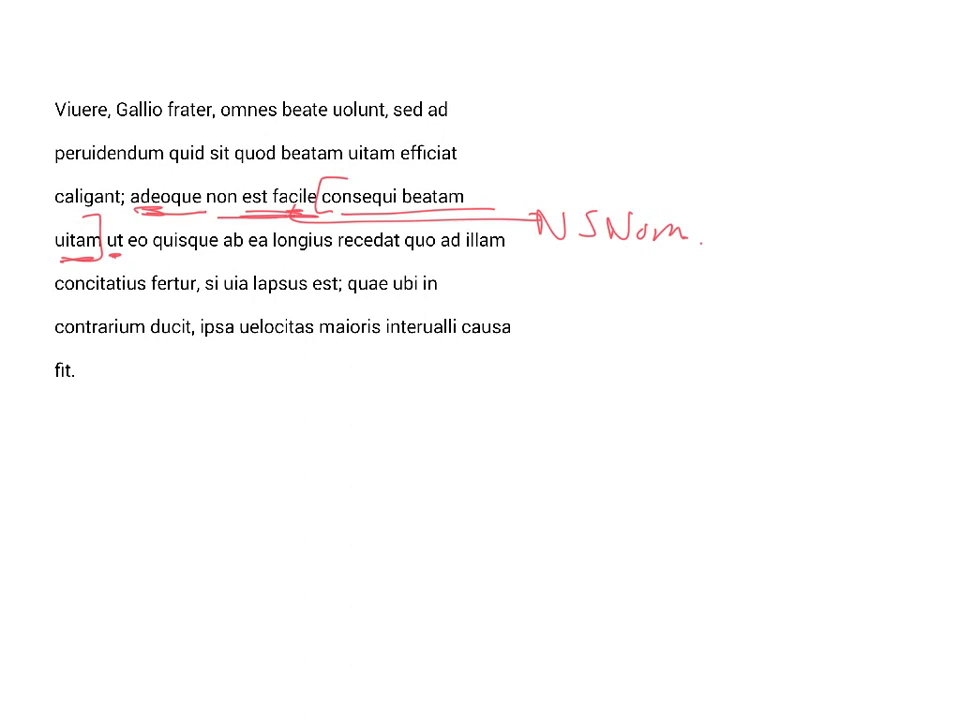